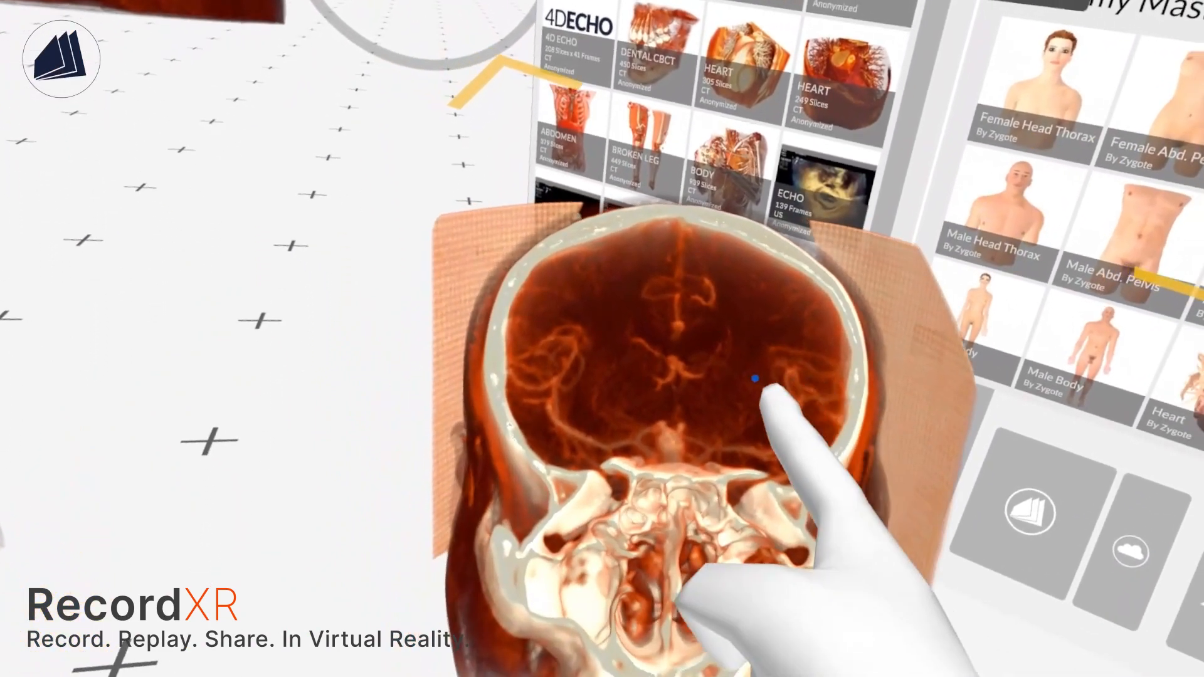
# Trace a blue loop around the vessels at the centre of the CT head volume.
pyautogui.moveTo(753, 376); pyautogui.dragTo(691, 453)
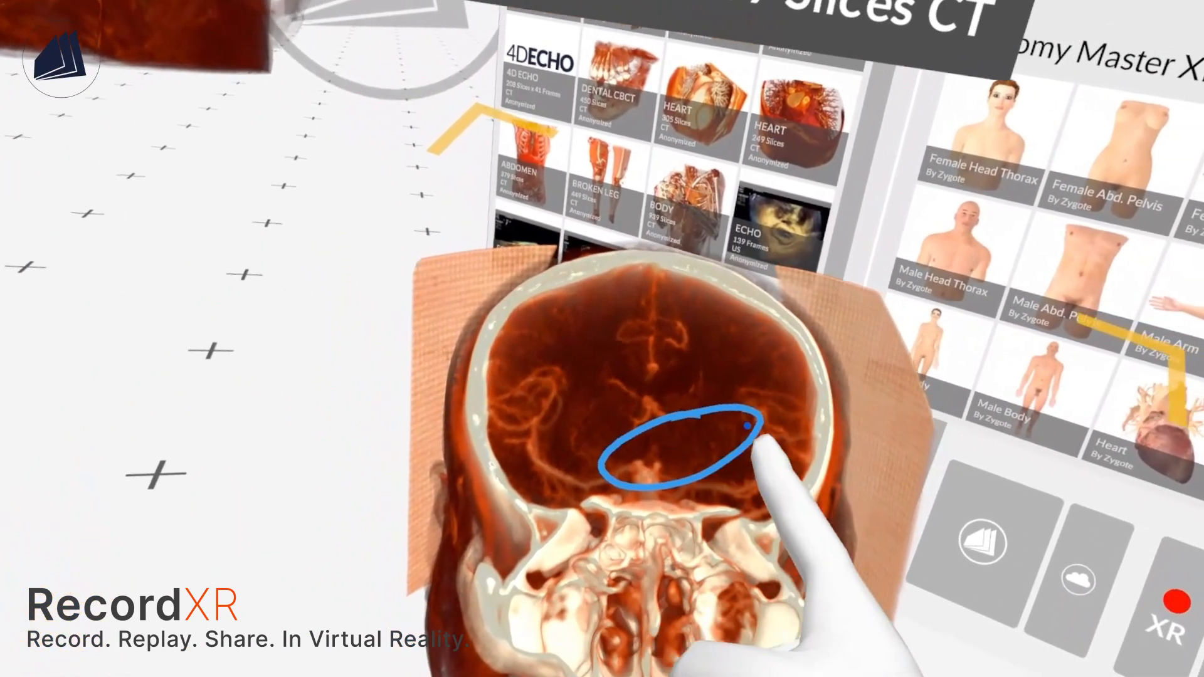